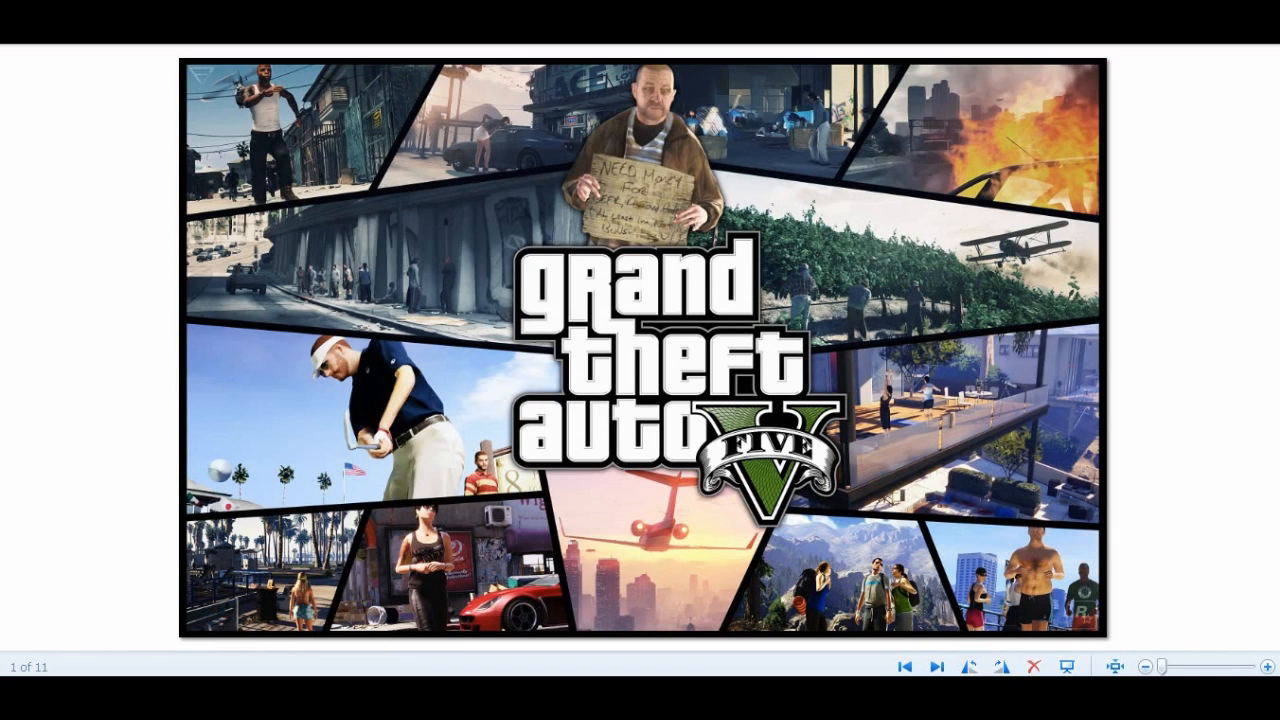
Close the Grand Theft Auto V picture in Windows Photo Viewer, returning to the desktop
left_click(936, 666)
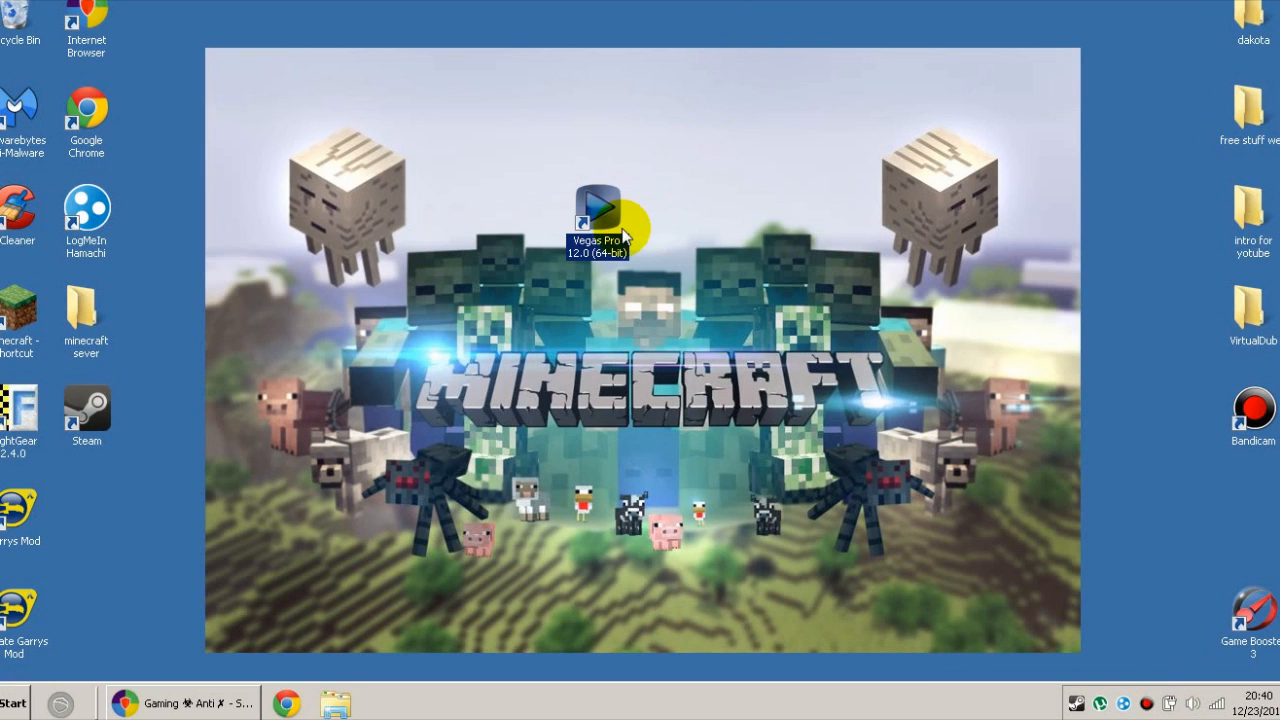
mouse_move(652, 222)
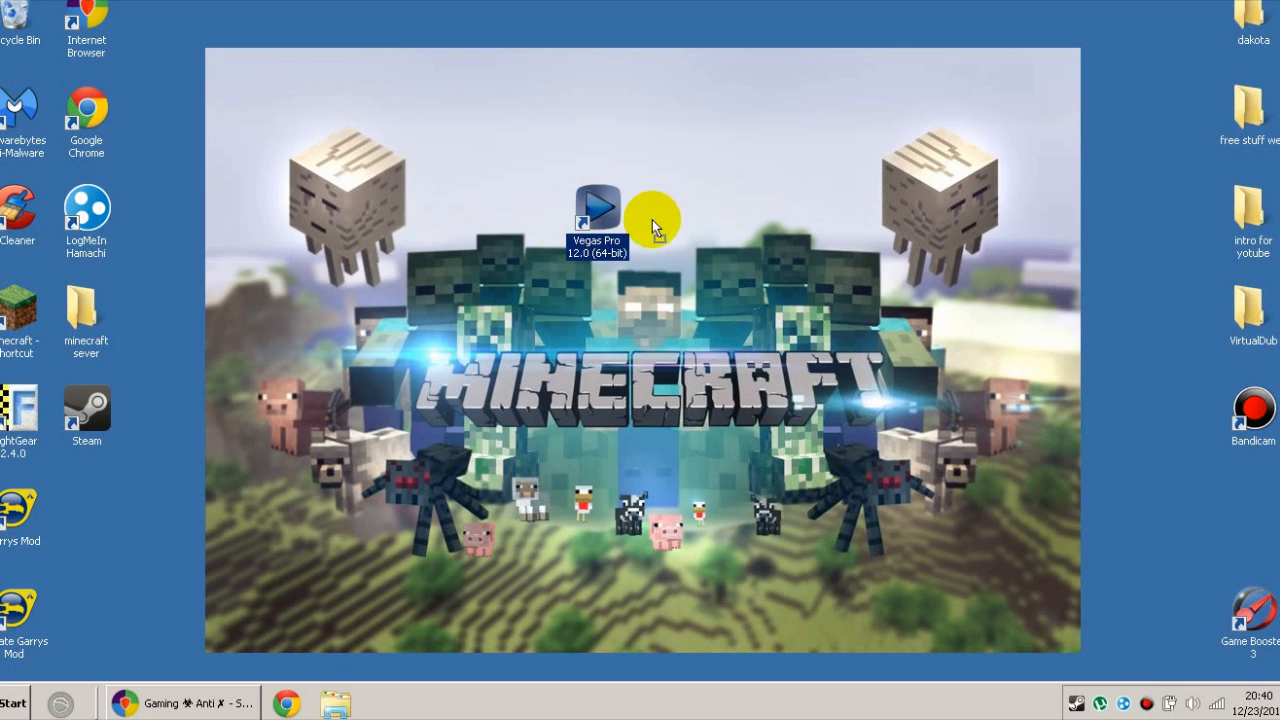
mouse_move(620, 262)
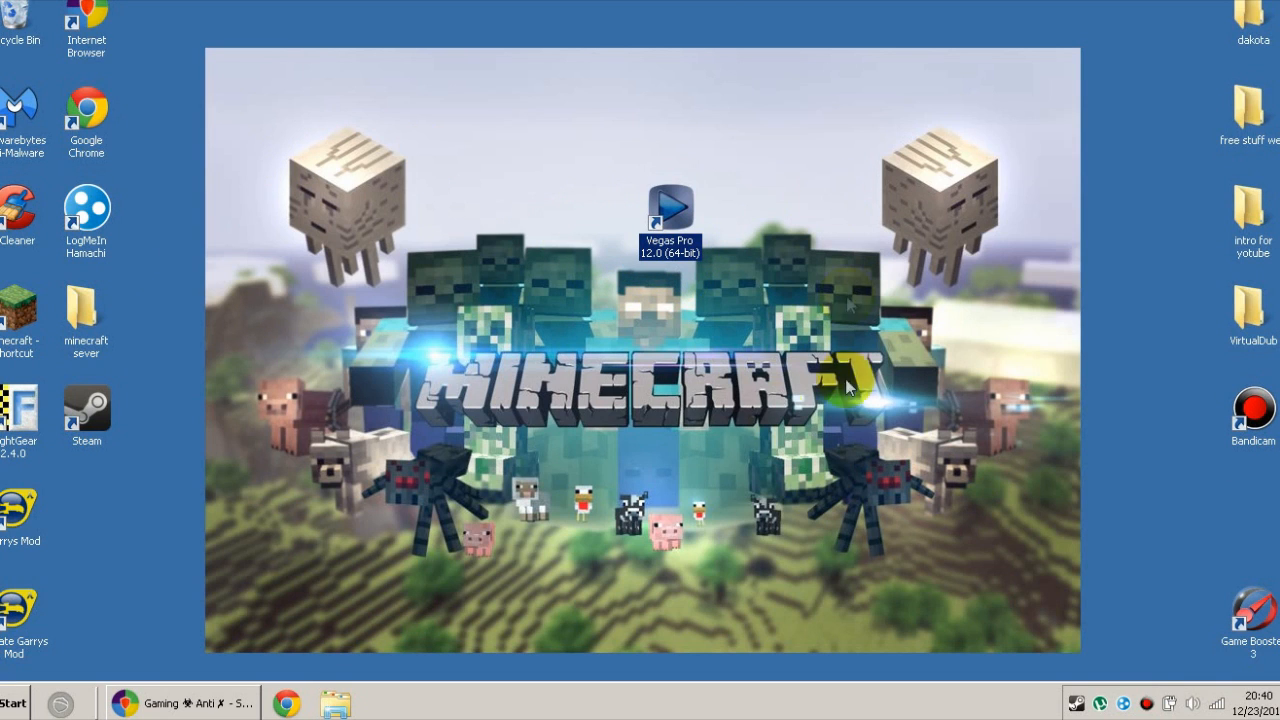
mouse_move(916, 204)
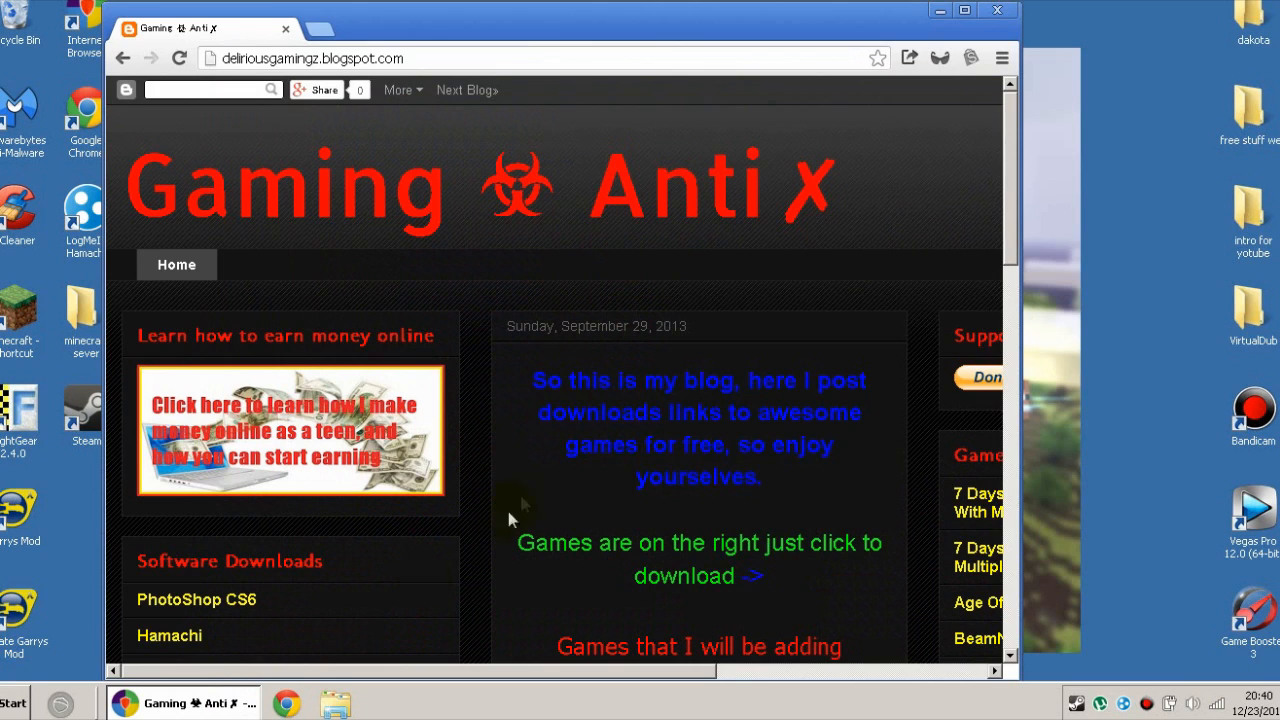
mouse_move(308, 638)
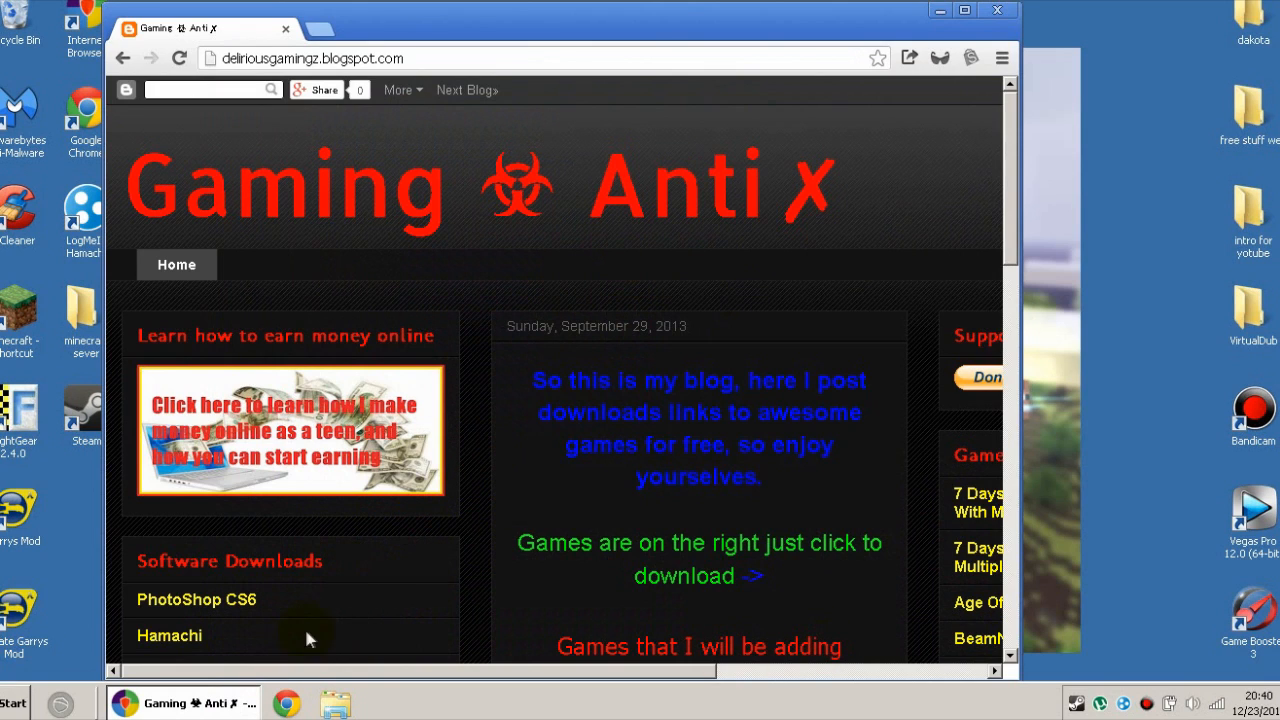
mouse_move(620, 388)
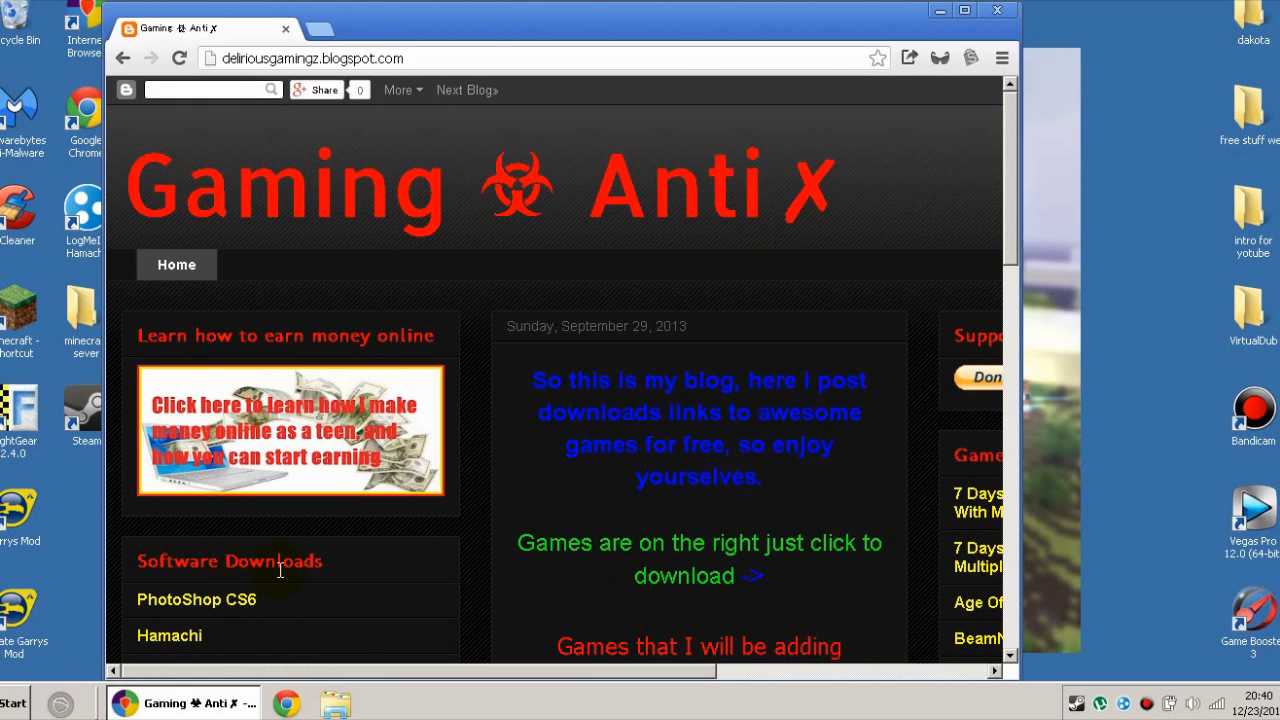
Scroll the Gaming Anti X blog down to the Sony Vegas Pro 12 entry under Software Downloads
scroll("down", 3)
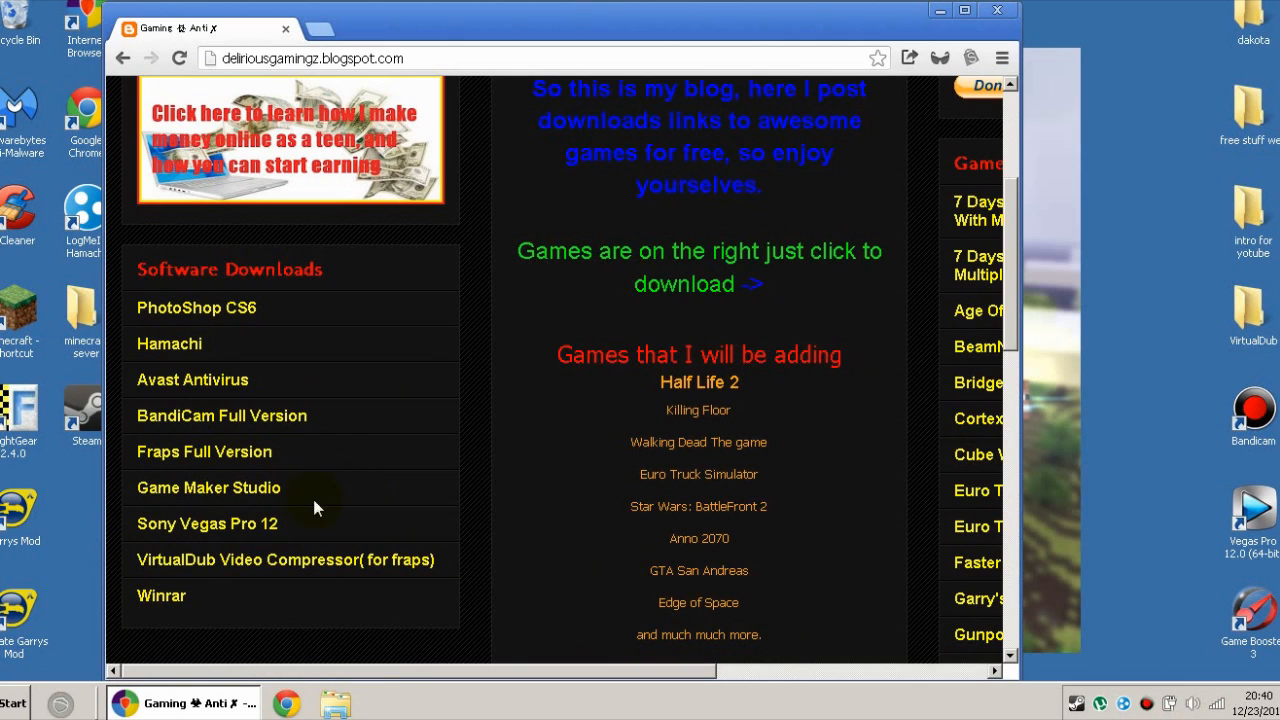
mouse_move(308, 550)
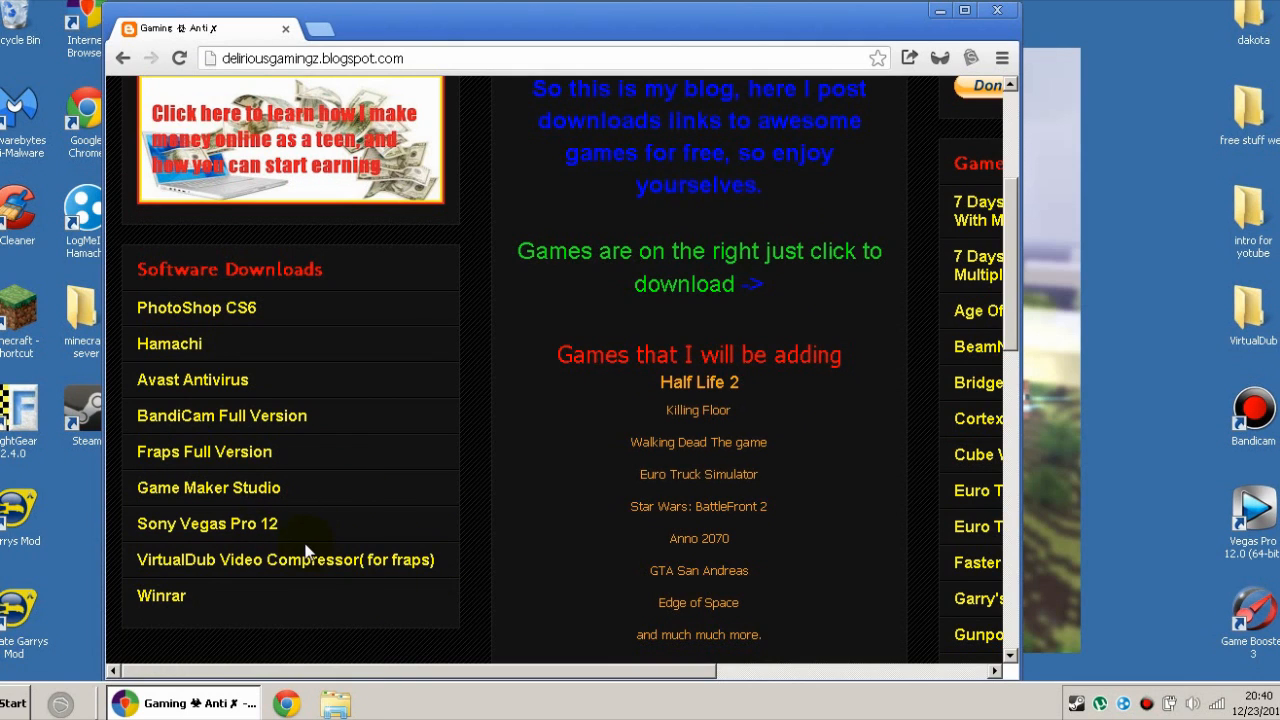
mouse_move(208, 524)
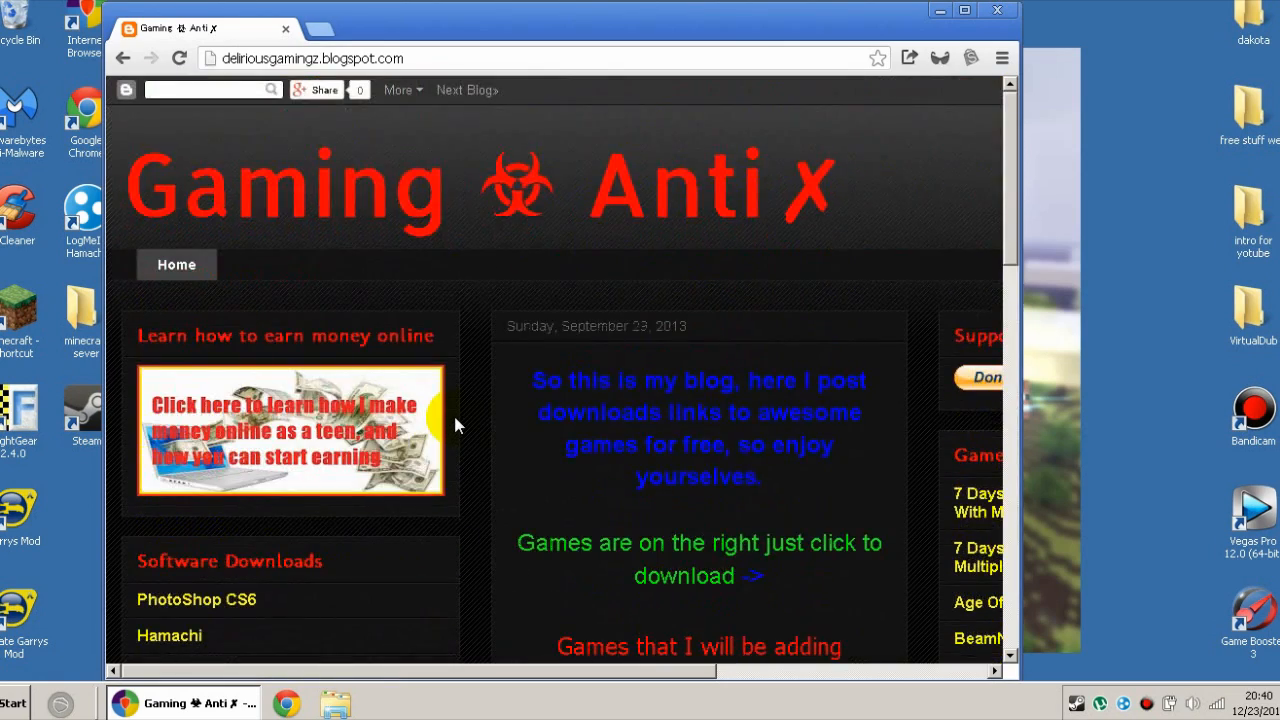
scroll("down", 3)
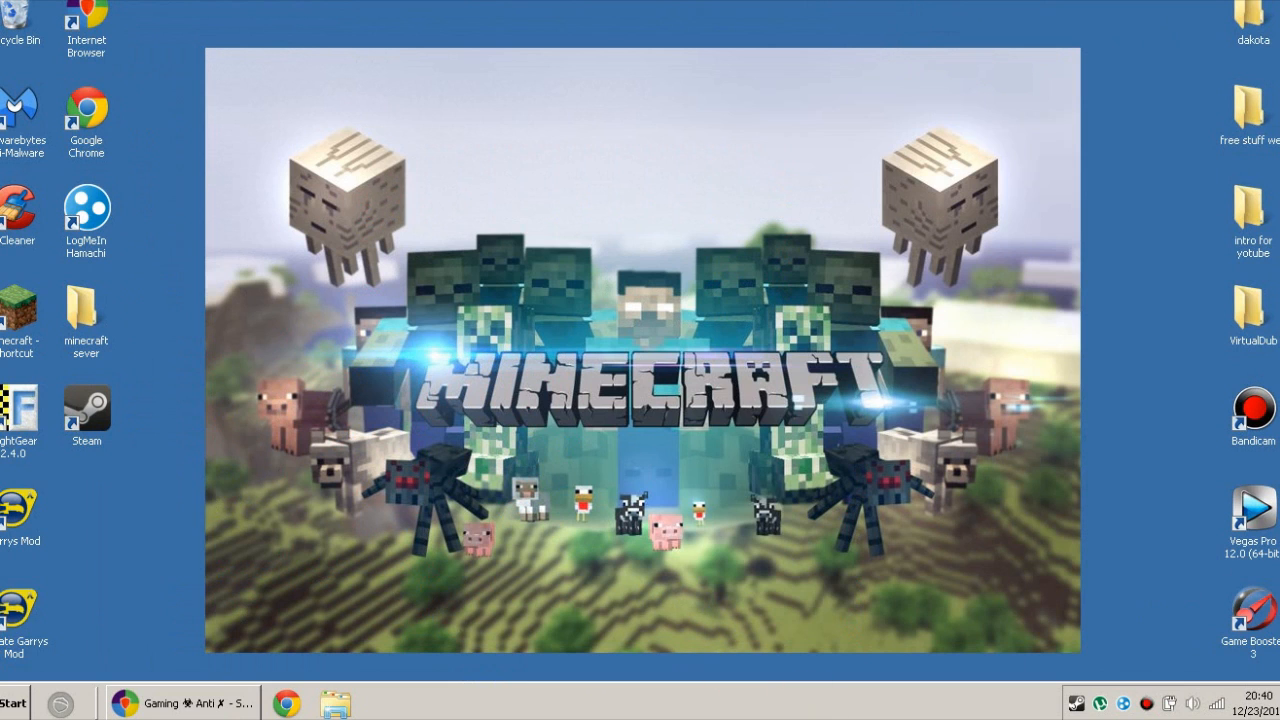
mouse_move(1048, 206)
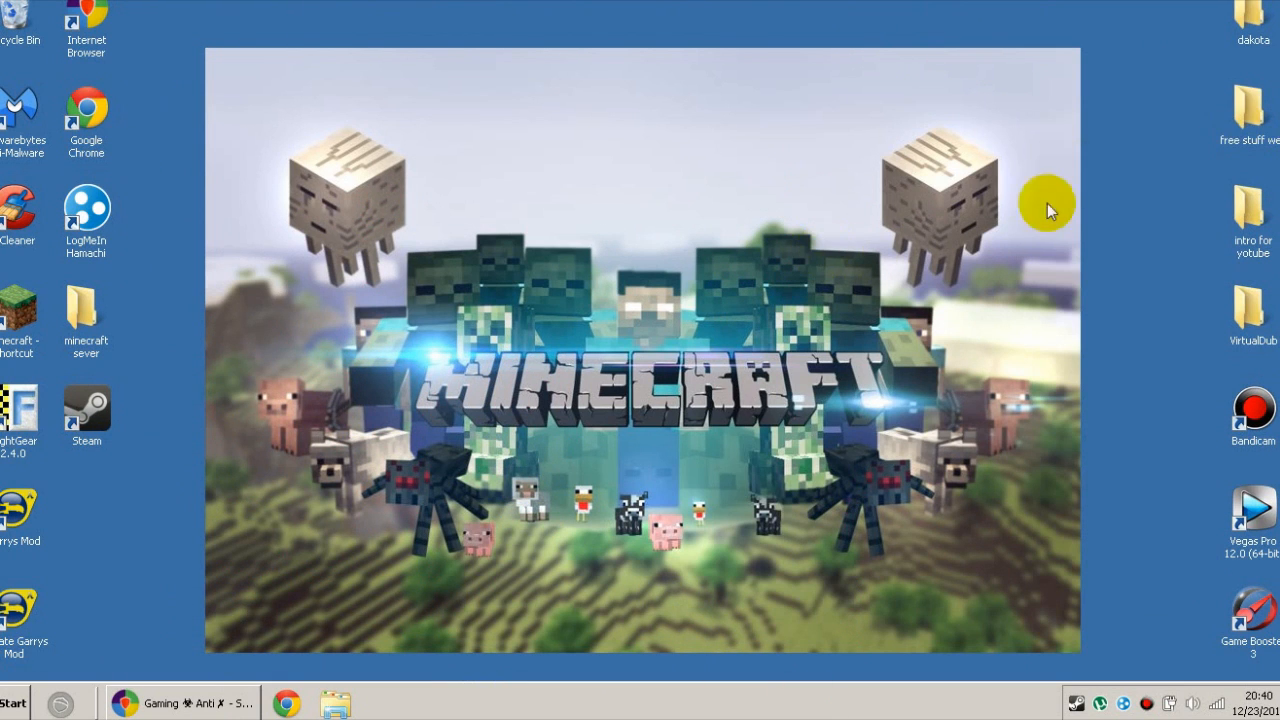
Open the 'free stuff web' folder from the desktop
double_click(1248, 112)
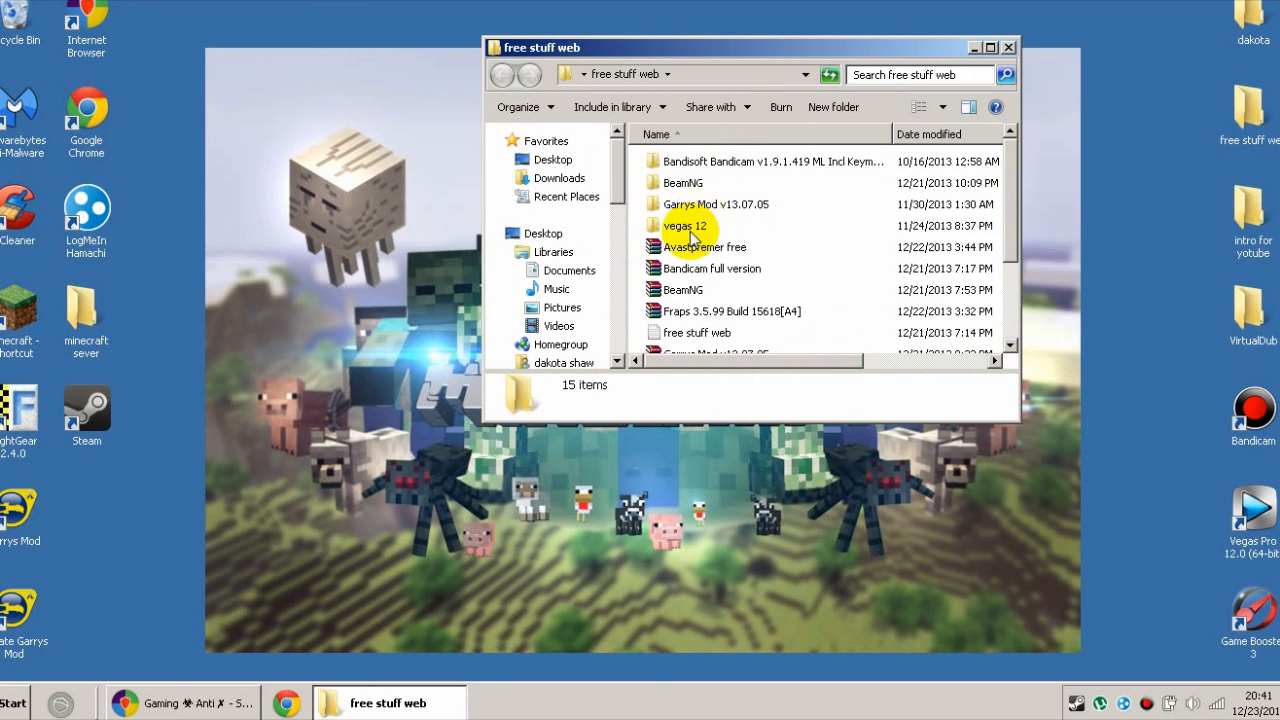
Open the 'vegas 12' folder and launch the vegaspro12.0.726 installer
double_click(684, 224)
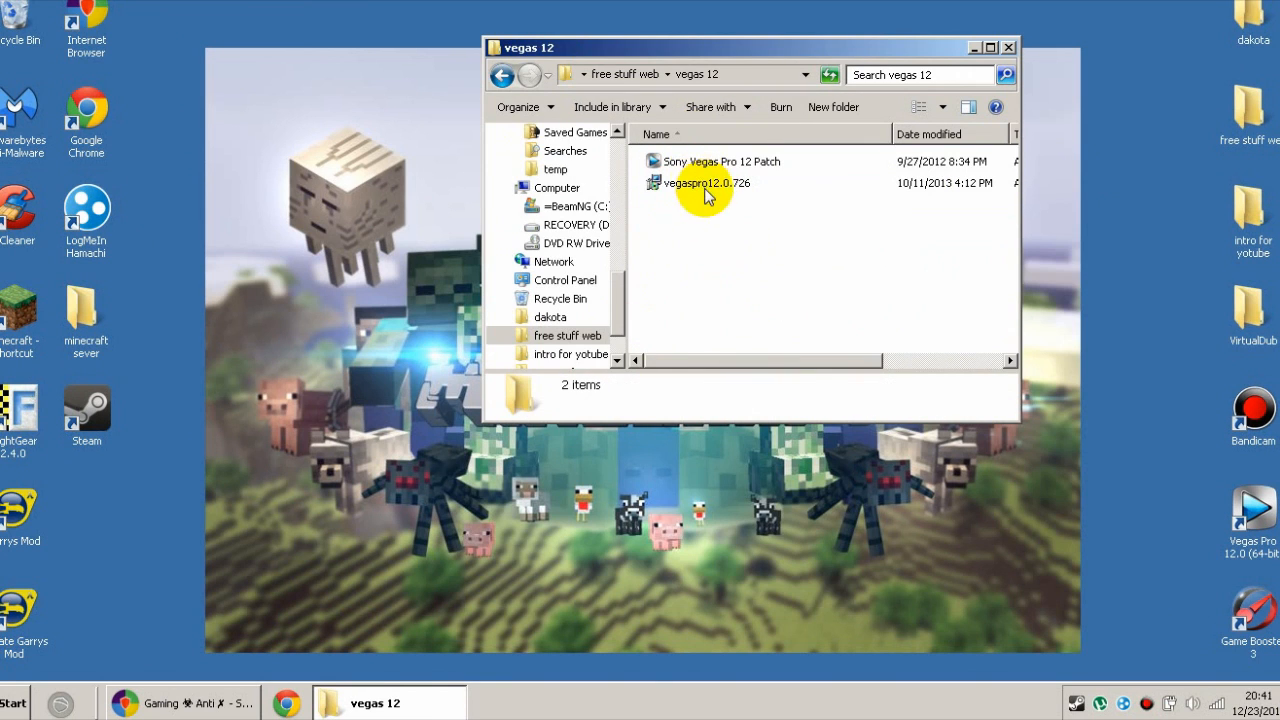
left_click(706, 184)
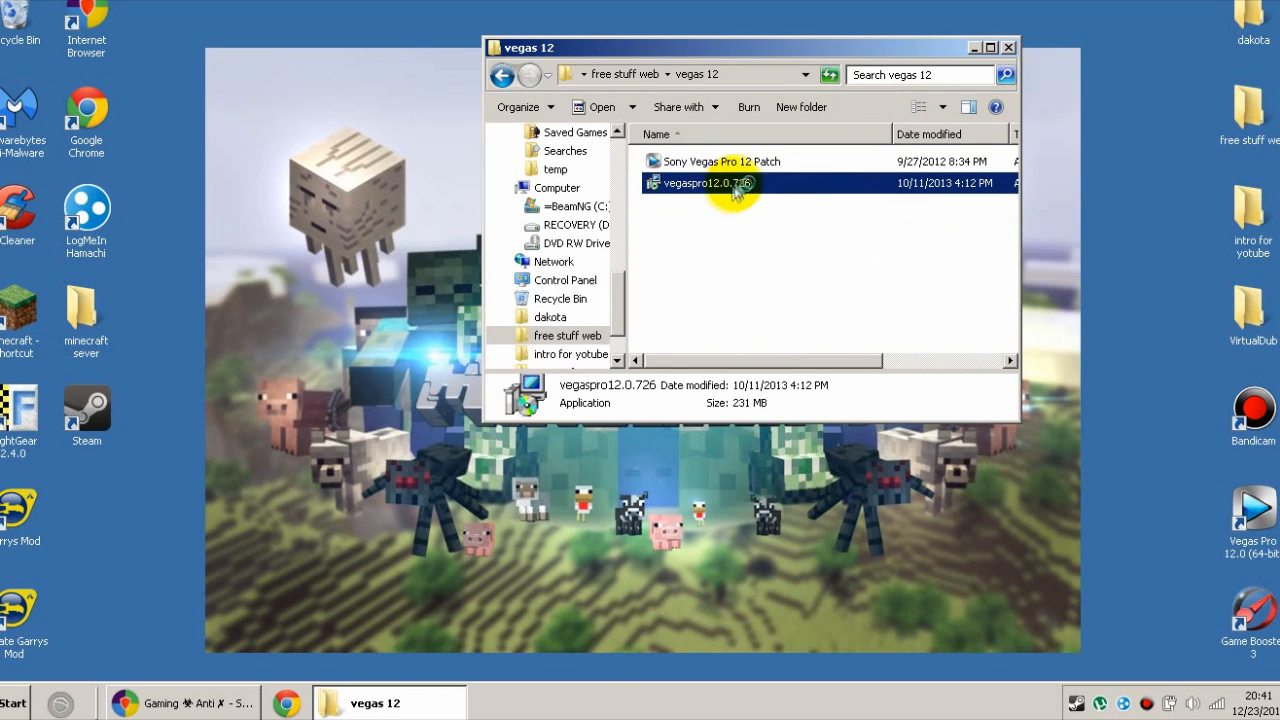
double_click(708, 184)
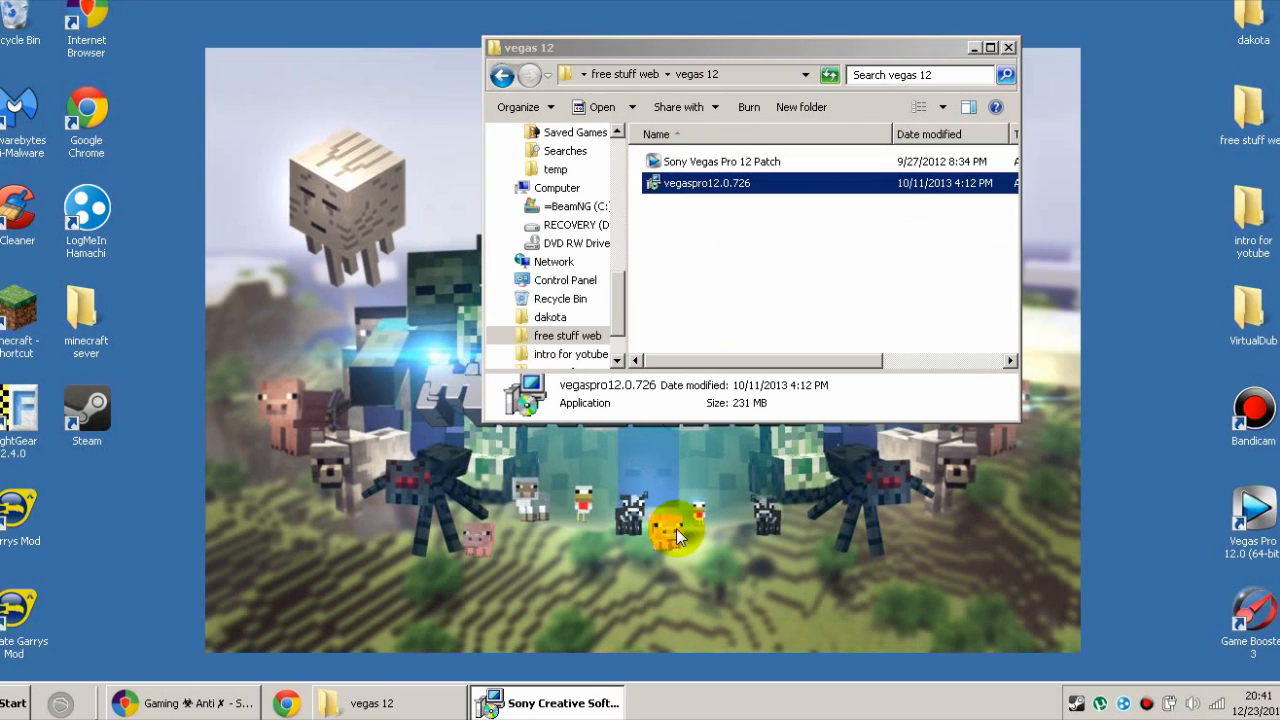
Acknowledge the 'Vegas Pro 12.0 is already installed' warning with OK
double_click(708, 184)
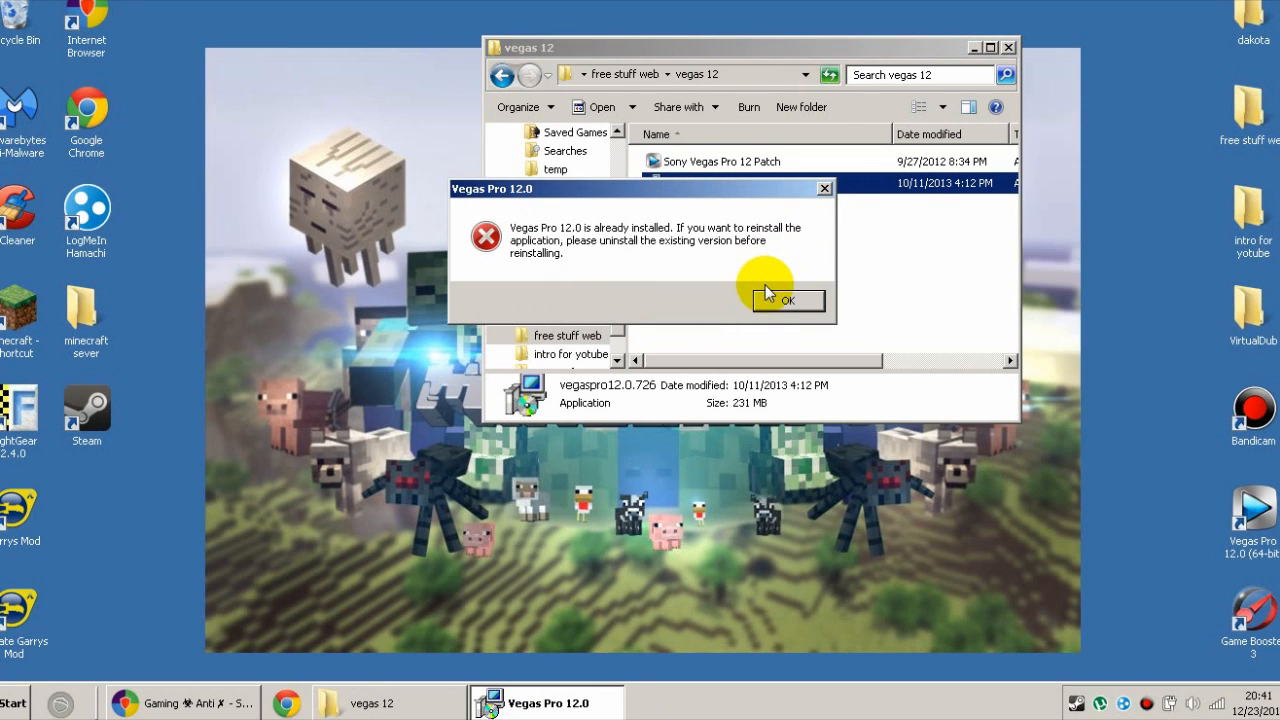
mouse_move(356, 268)
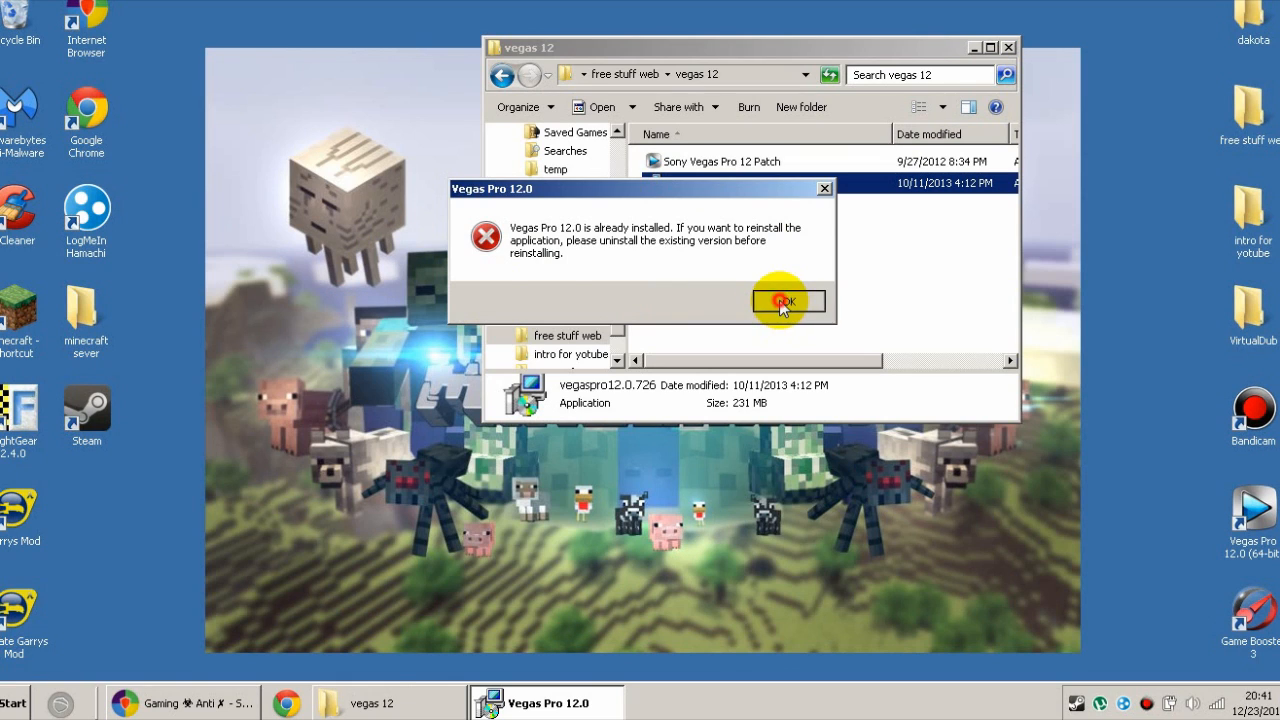
left_click(784, 300)
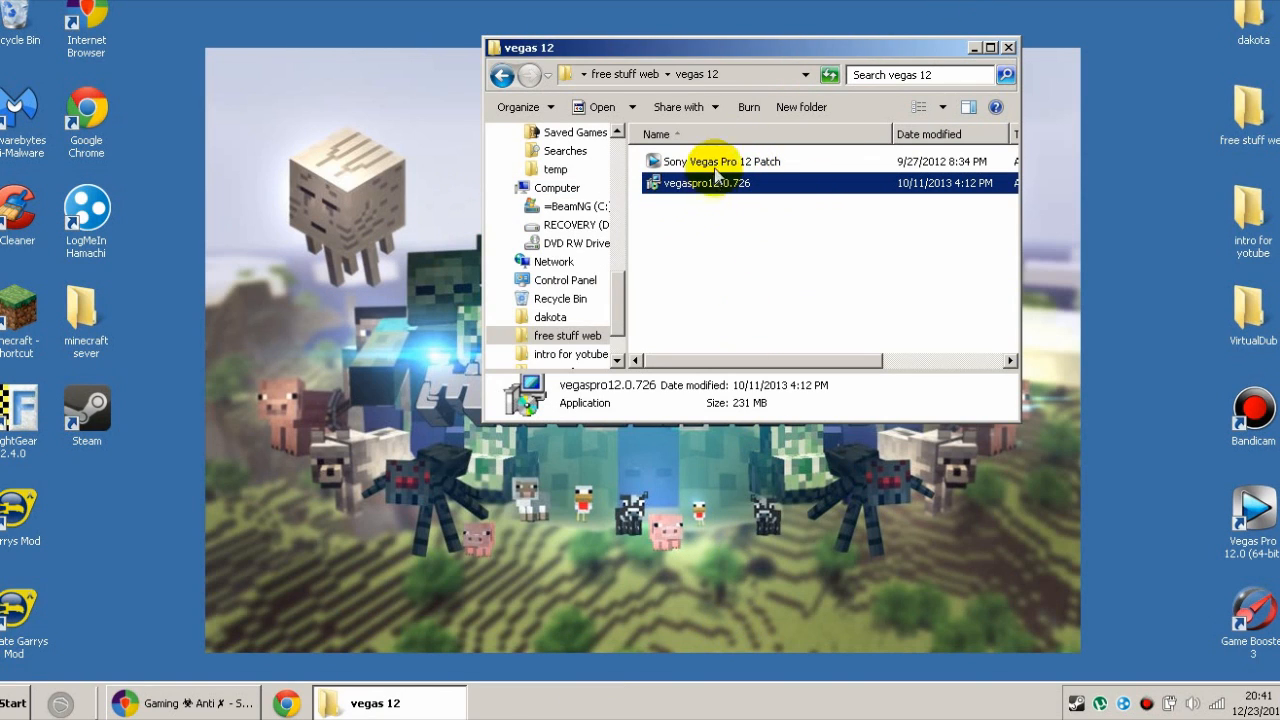
Select the 'Sony Vegas Pro 12 Patch' file, then close the vegas 12 folder window
left_click(730, 160)
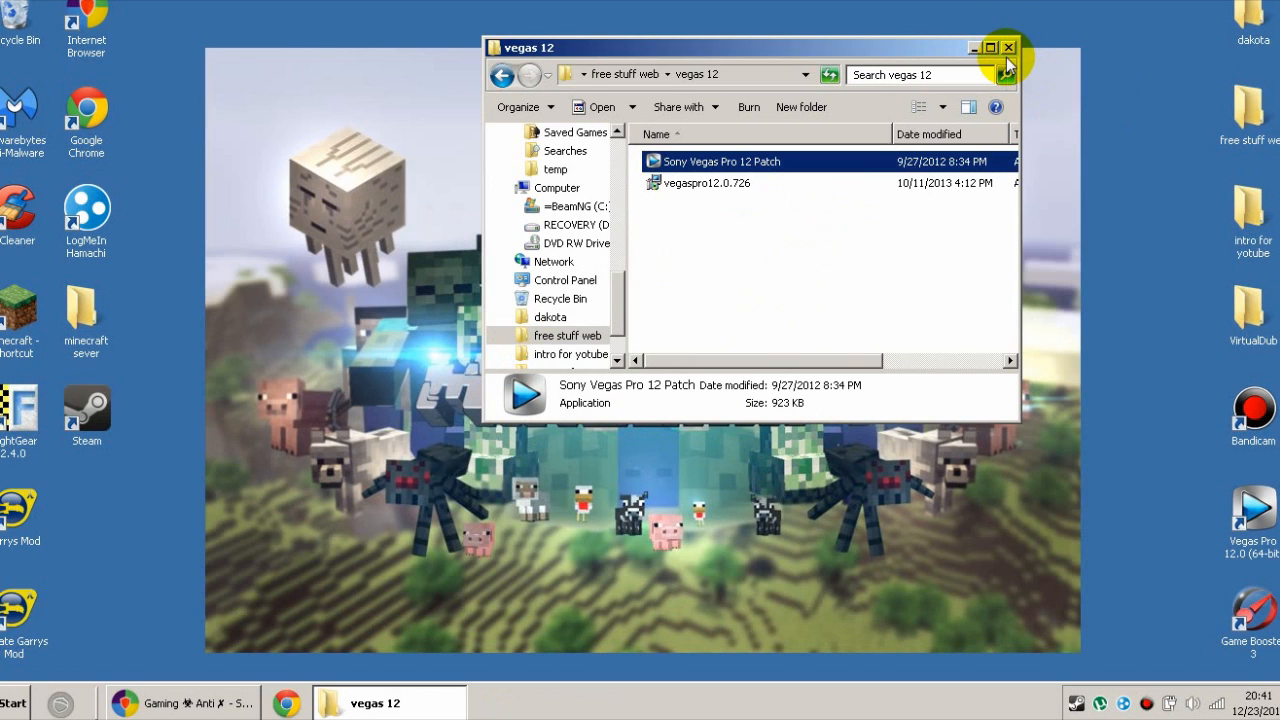
left_click(1008, 48)
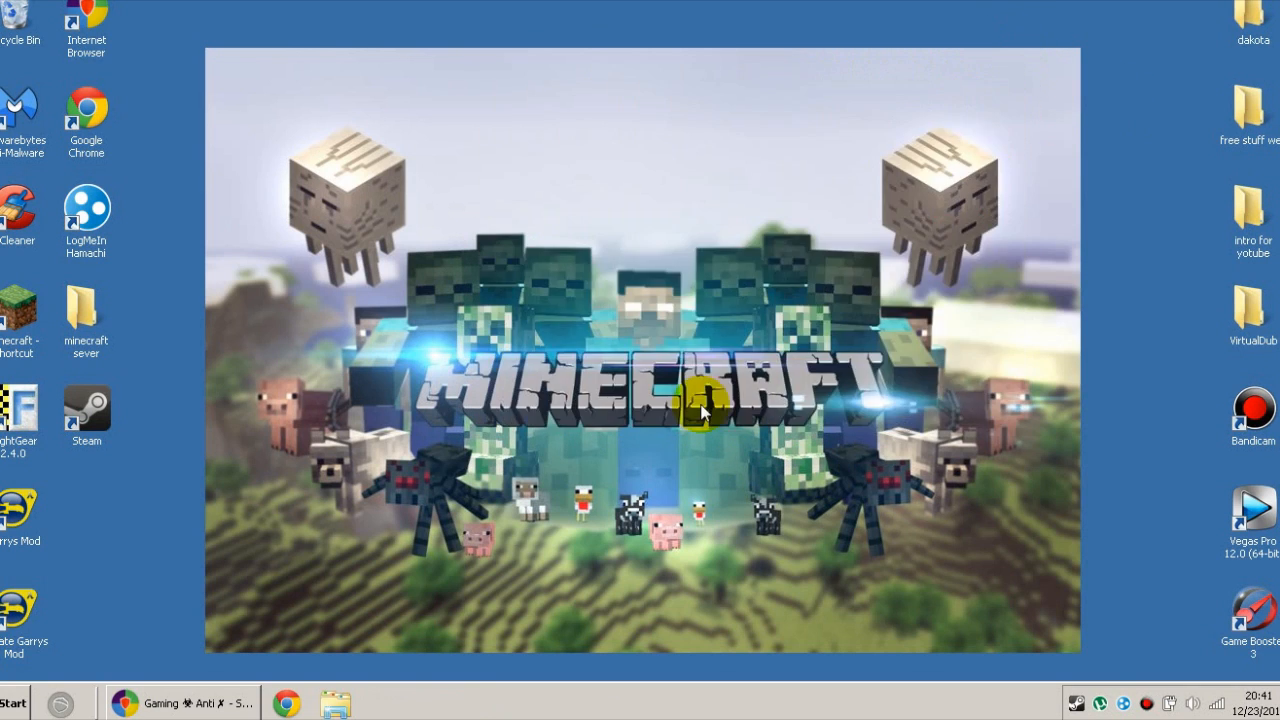
mouse_move(242, 372)
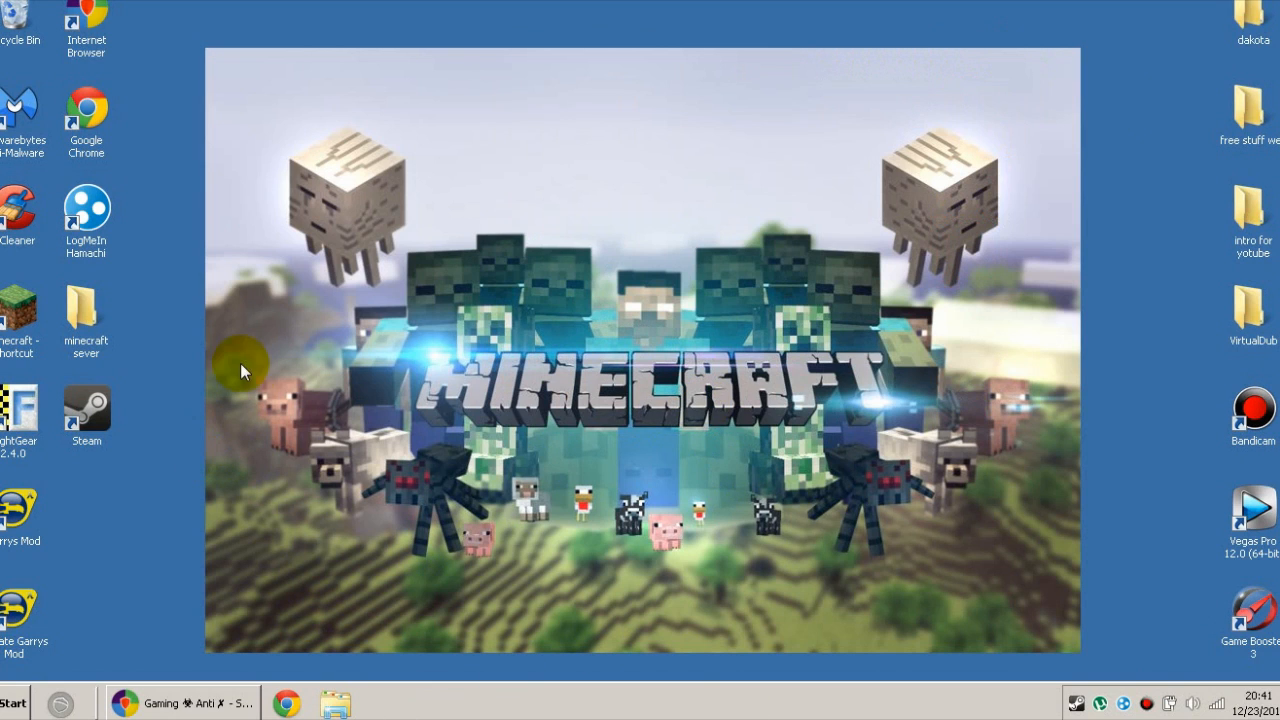